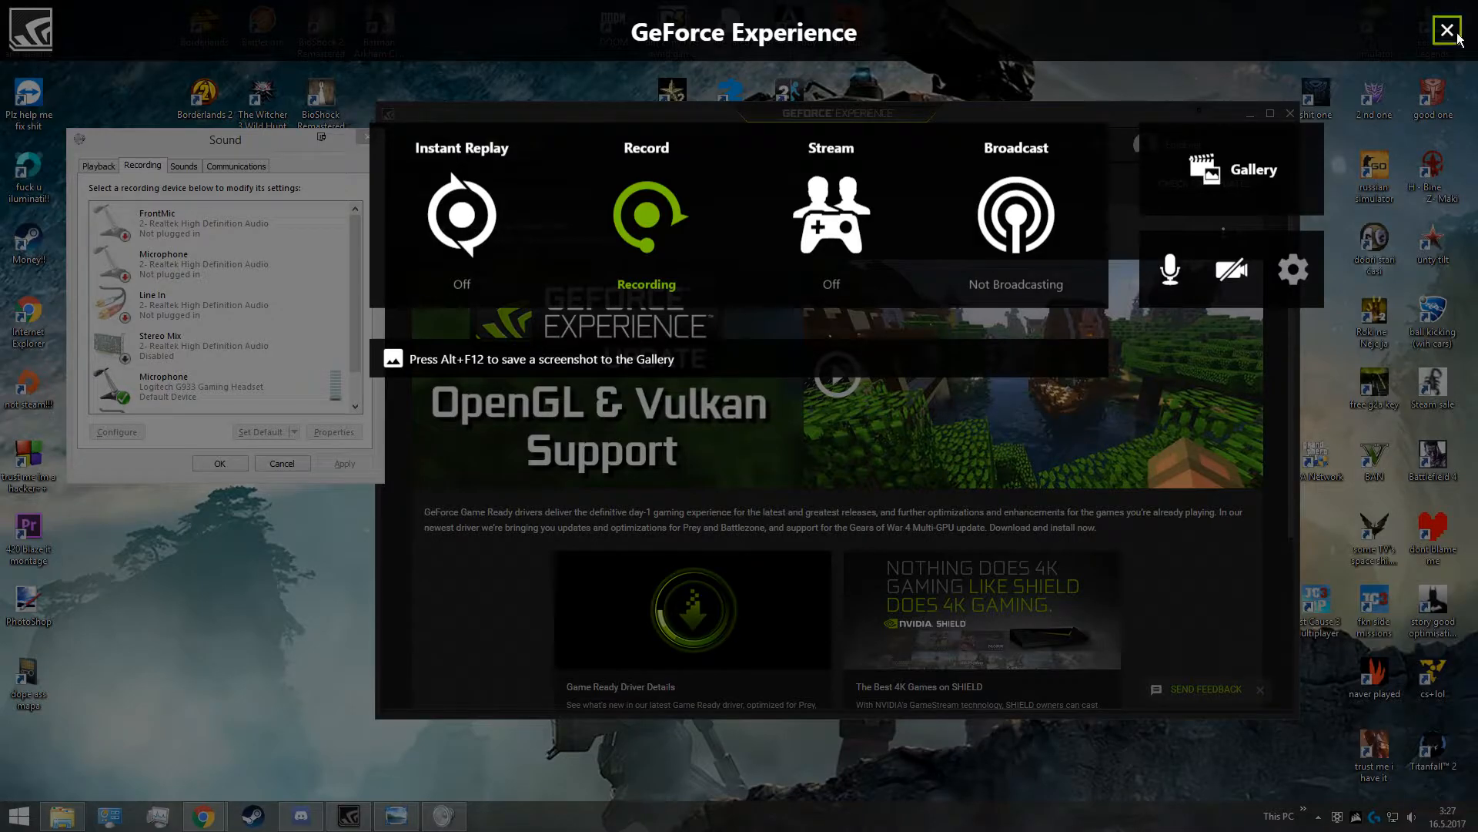
Dismiss the recording-active share overlay and scroll through the Drivers page
{"action": "left_click", "coordinate": [1446, 30]}
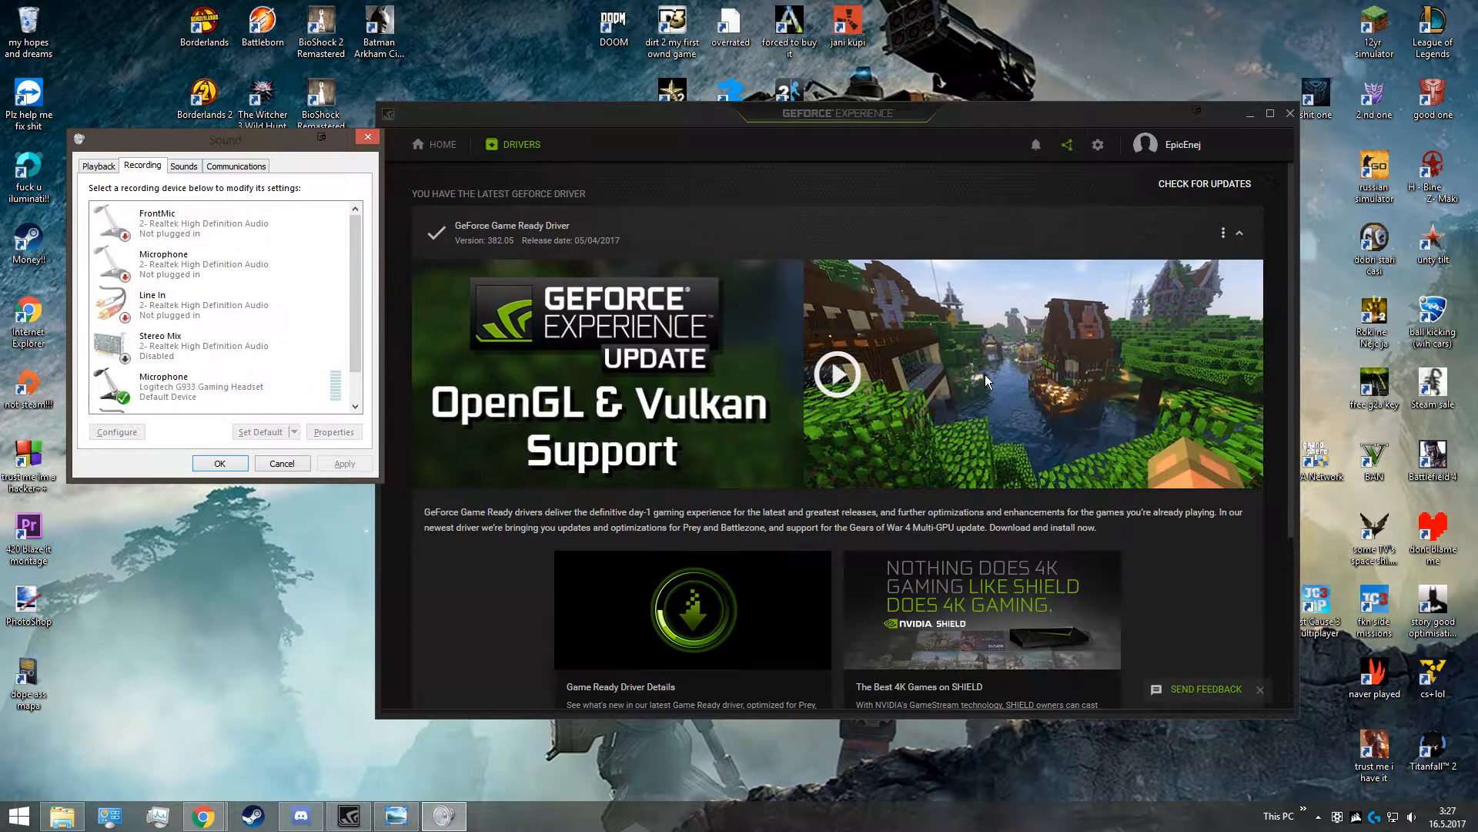
{"action": "scroll", "scroll_direction": "down", "scroll_amount": 3}
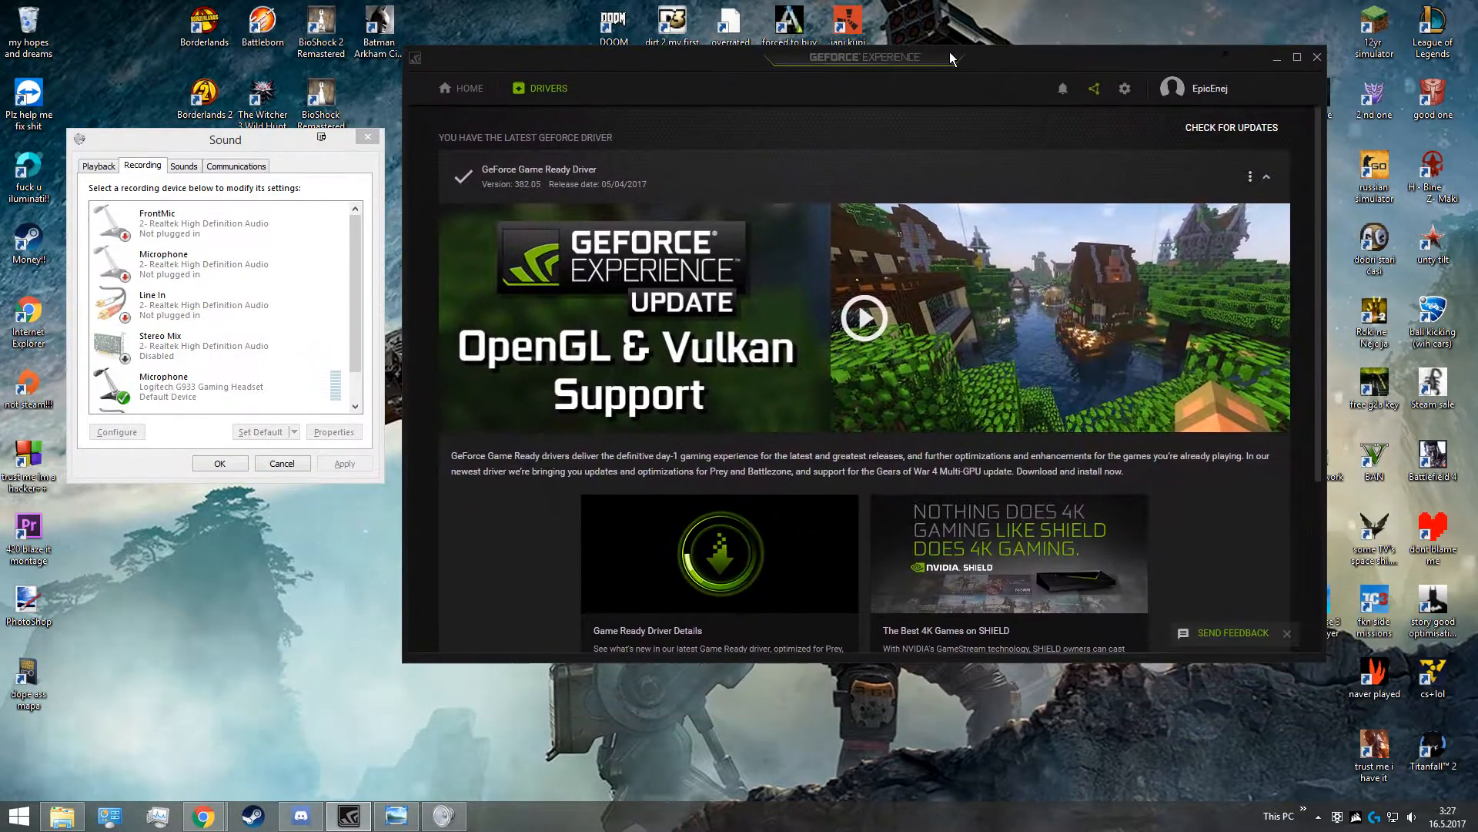
{"action": "scroll", "scroll_direction": "down", "scroll_amount": 3}
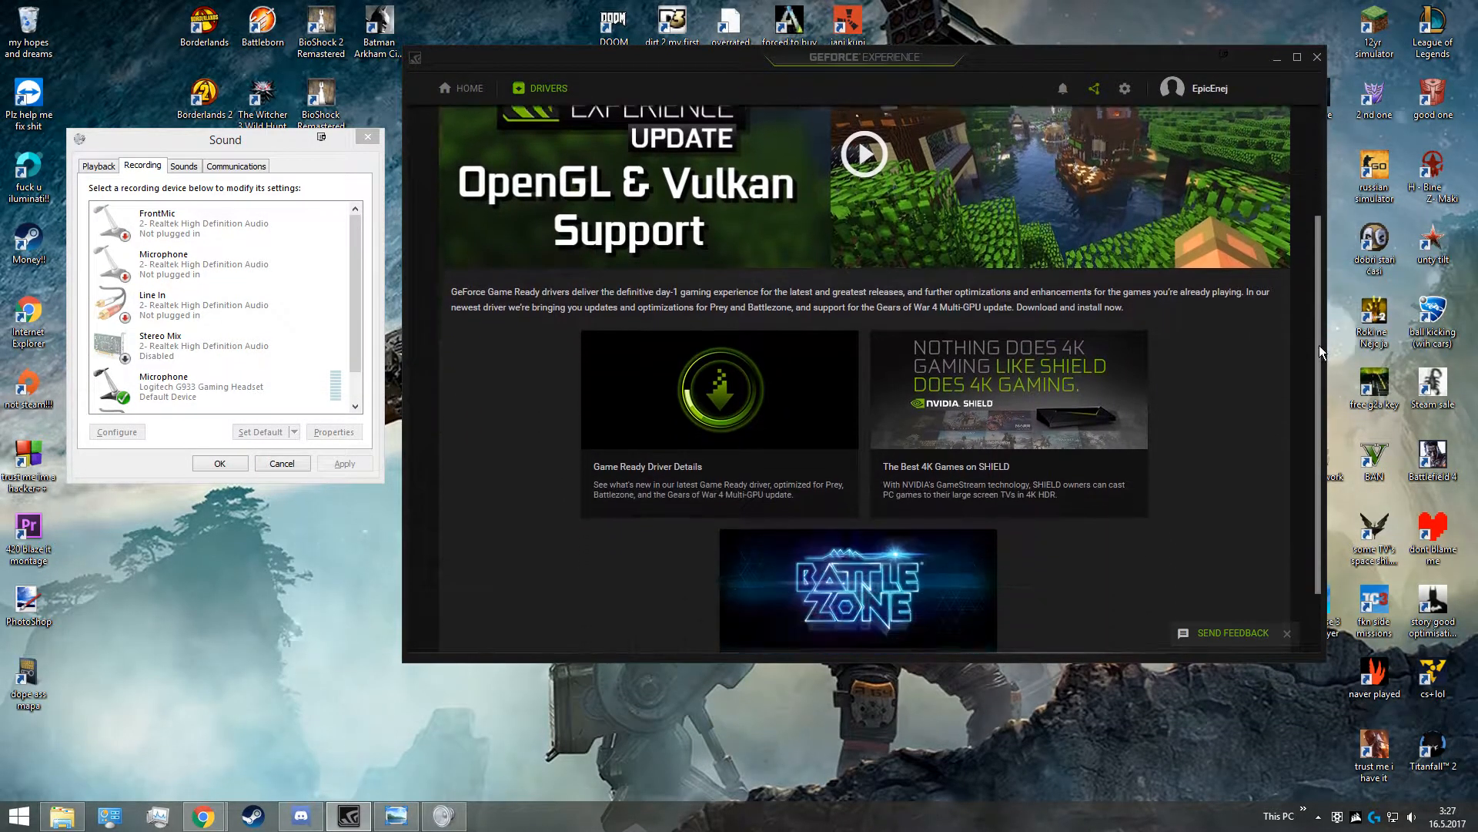
{"action": "scroll", "scroll_direction": "up", "scroll_amount": 3}
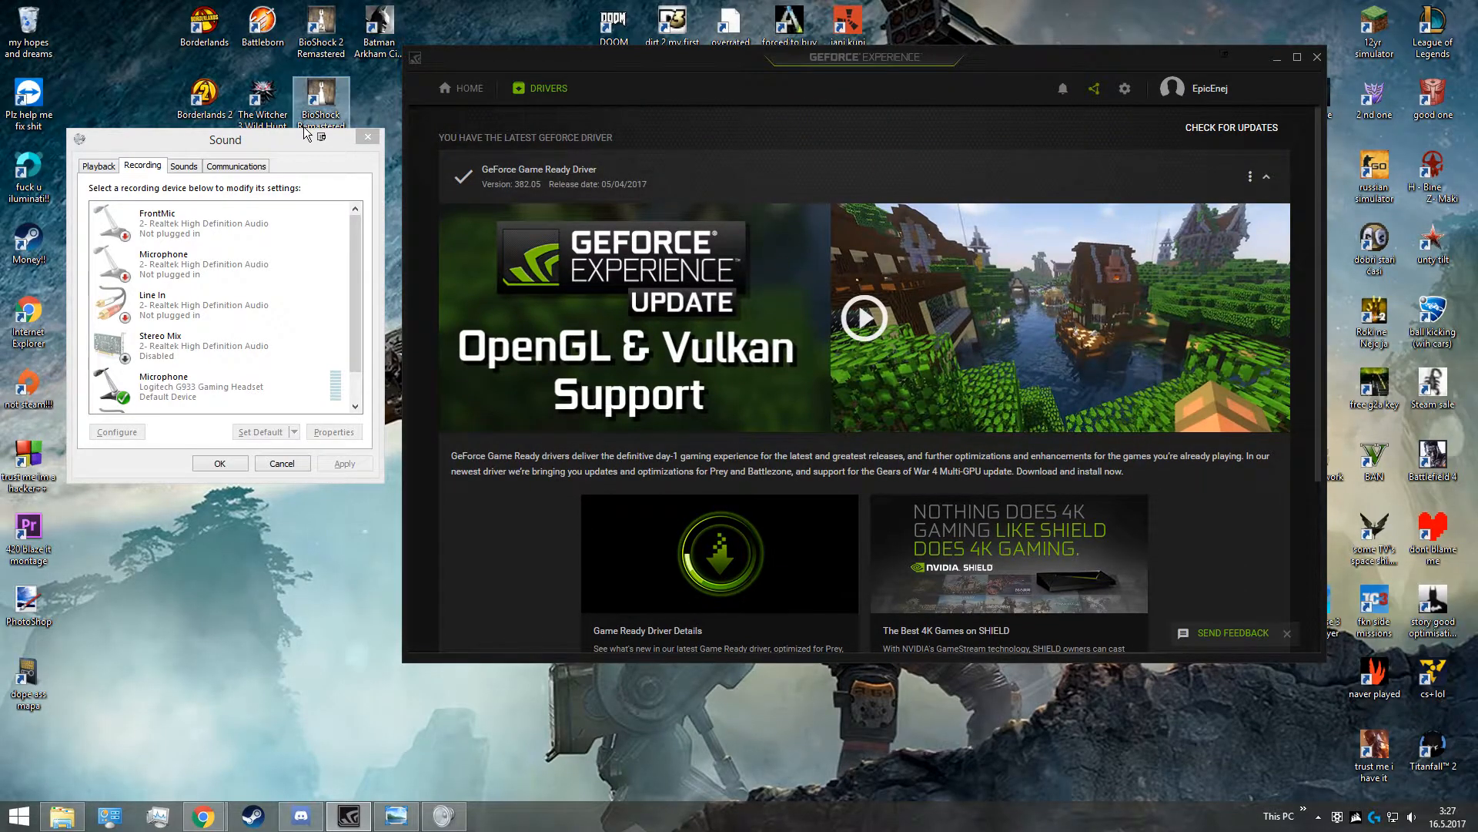
Show the Logitech G933 microphone's Advanced properties: 48000 Hz default format, exclusive mode off
{"action": "right_click", "coordinate": [217, 363]}
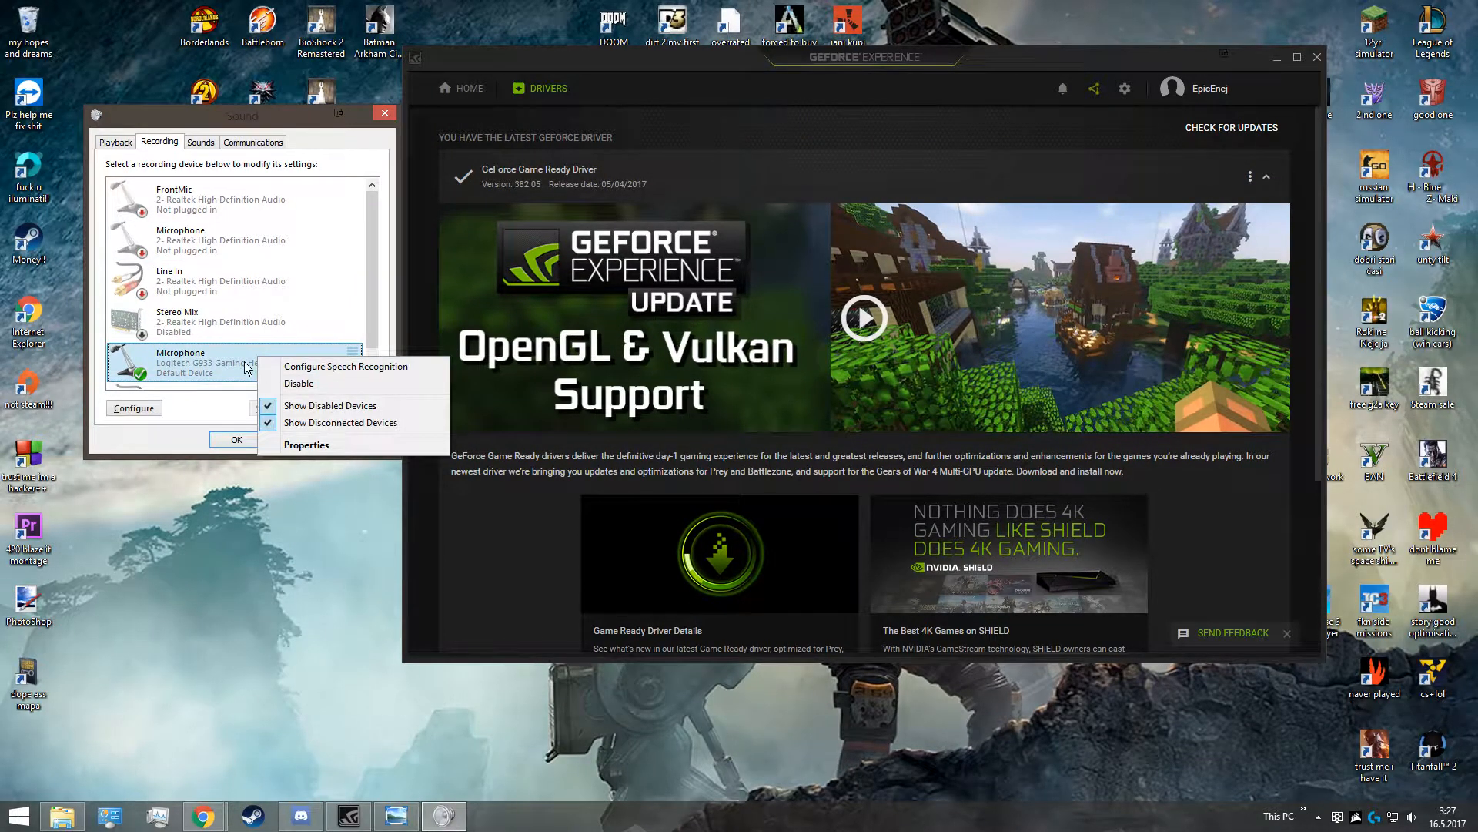
{"action": "left_click", "coordinate": [307, 443]}
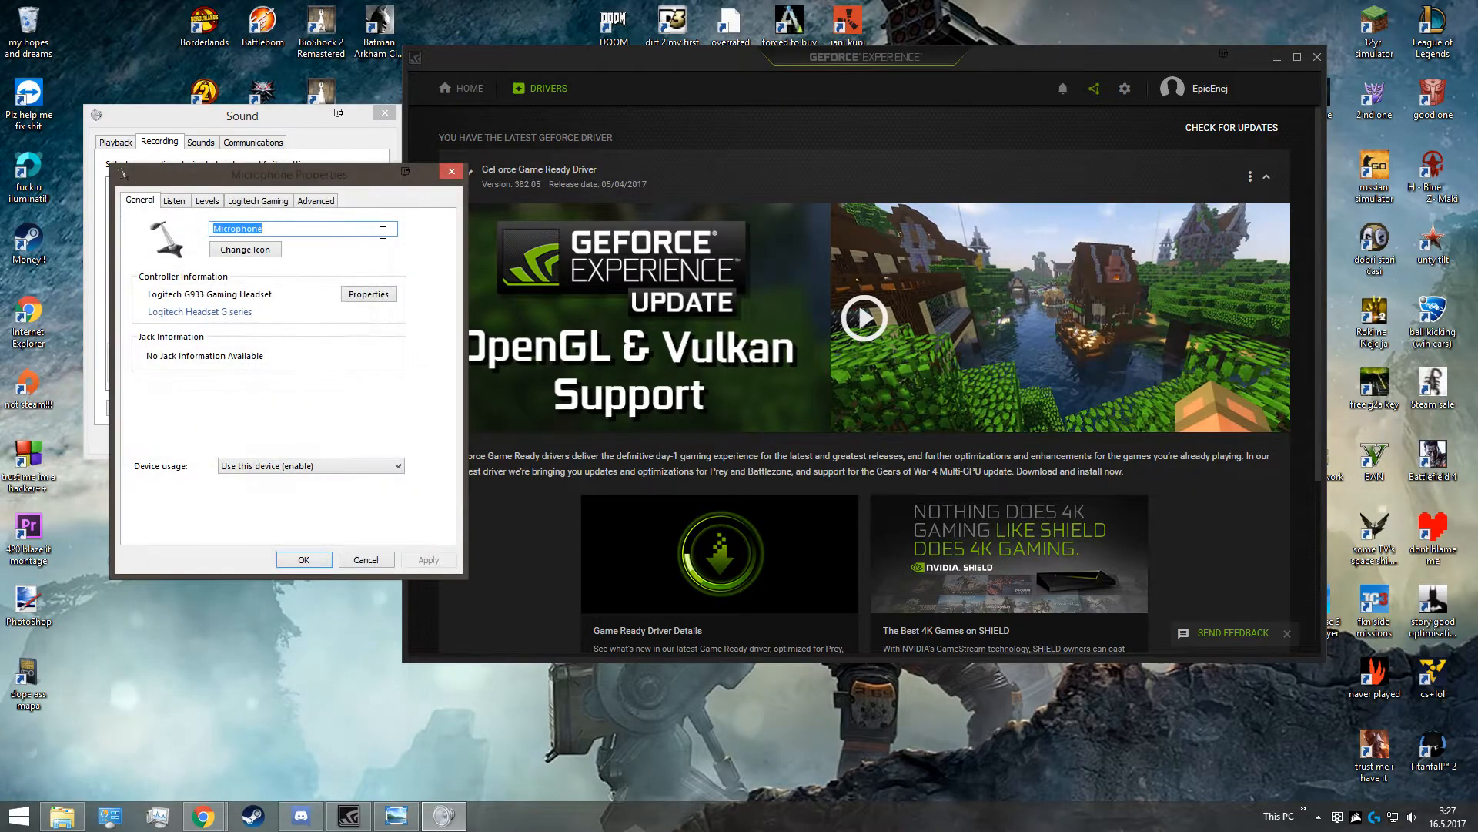
{"action": "left_click", "coordinate": [315, 200]}
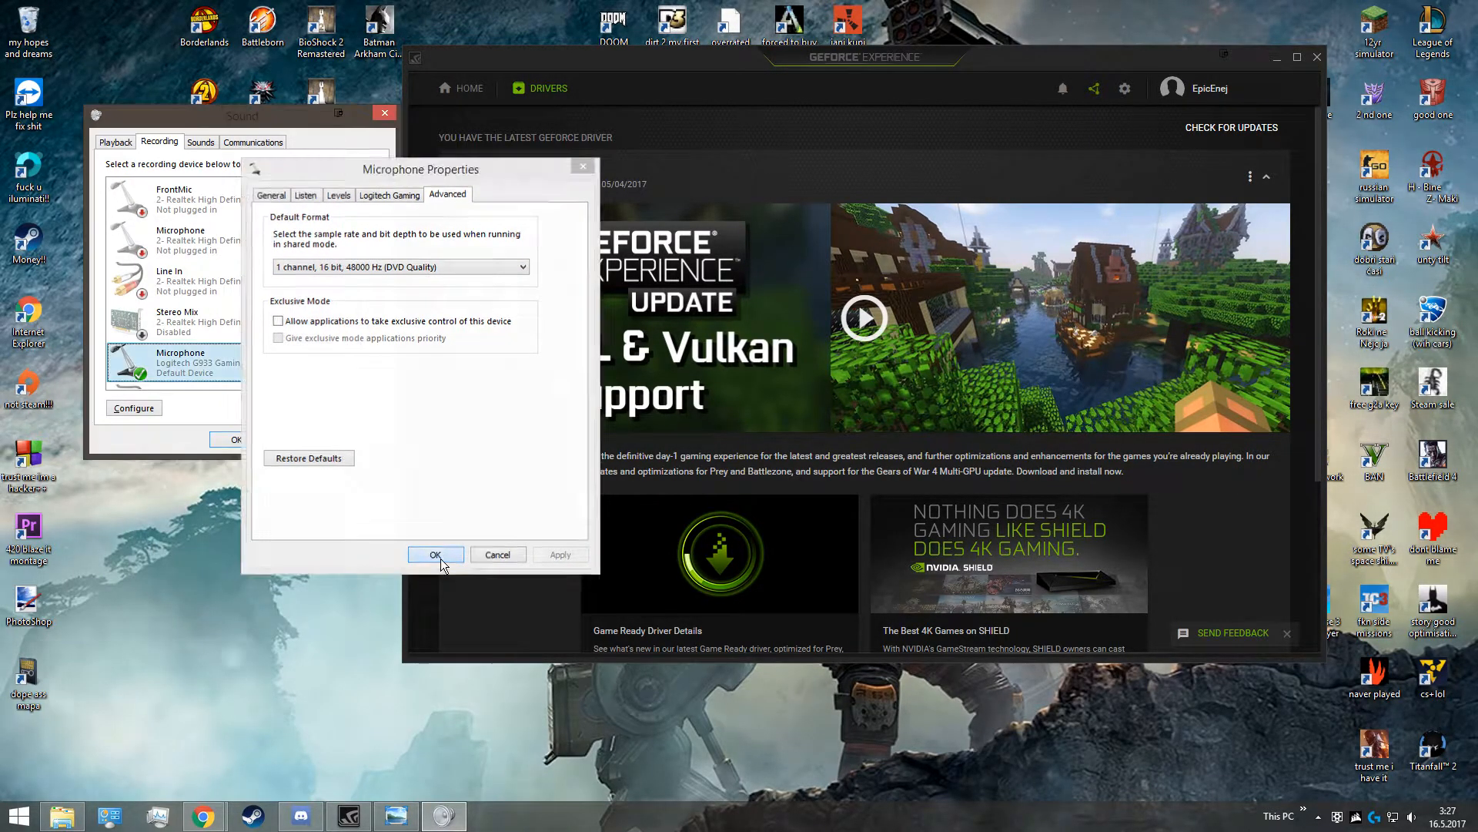
Accept the microphone properties with OK and move the Sound window to the upper left
{"action": "left_click", "coordinate": [435, 554]}
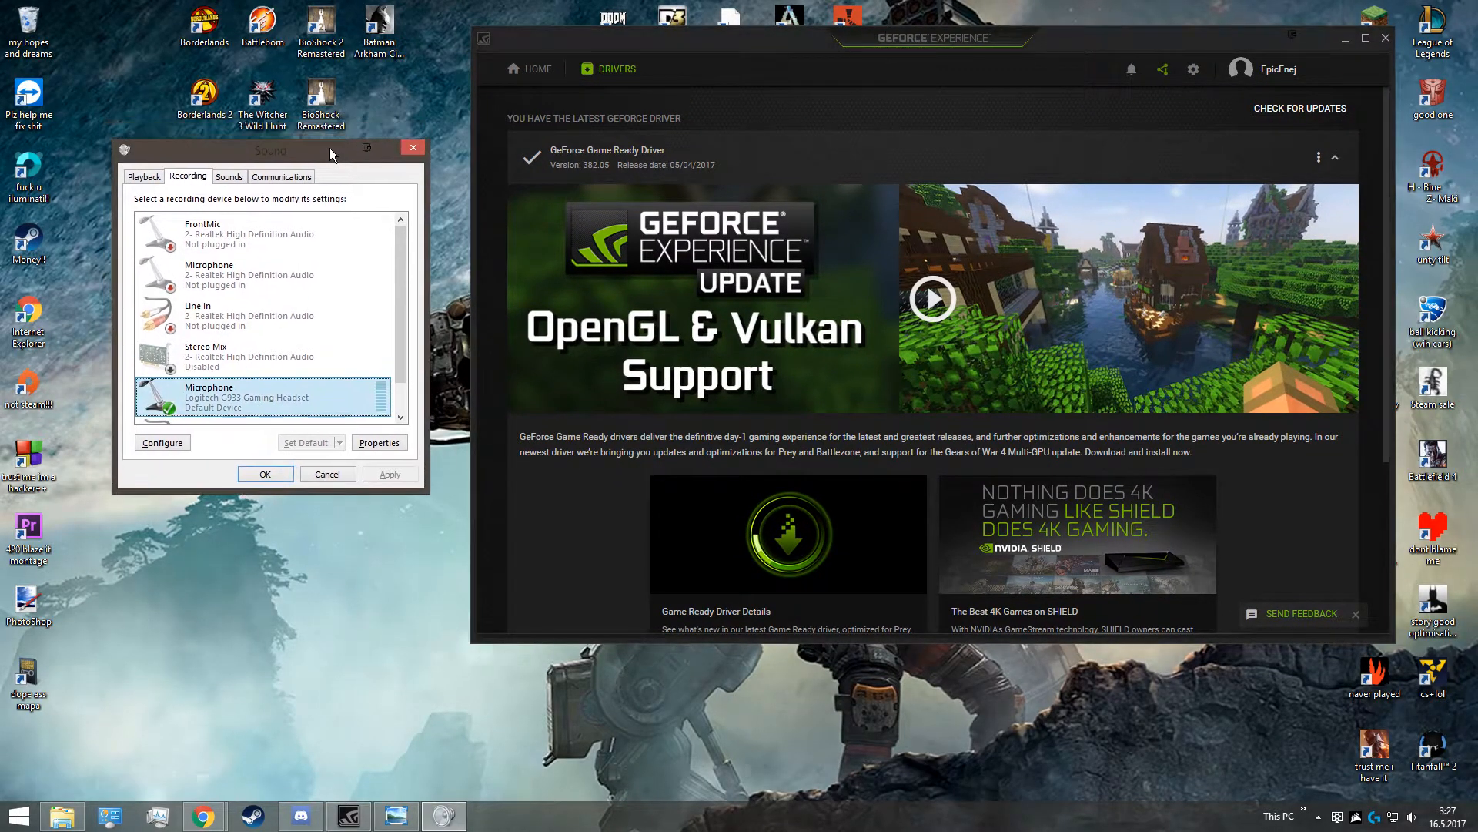
{"action": "left_click_drag", "start_coordinate": [274, 147], "coordinate": [283, 11]}
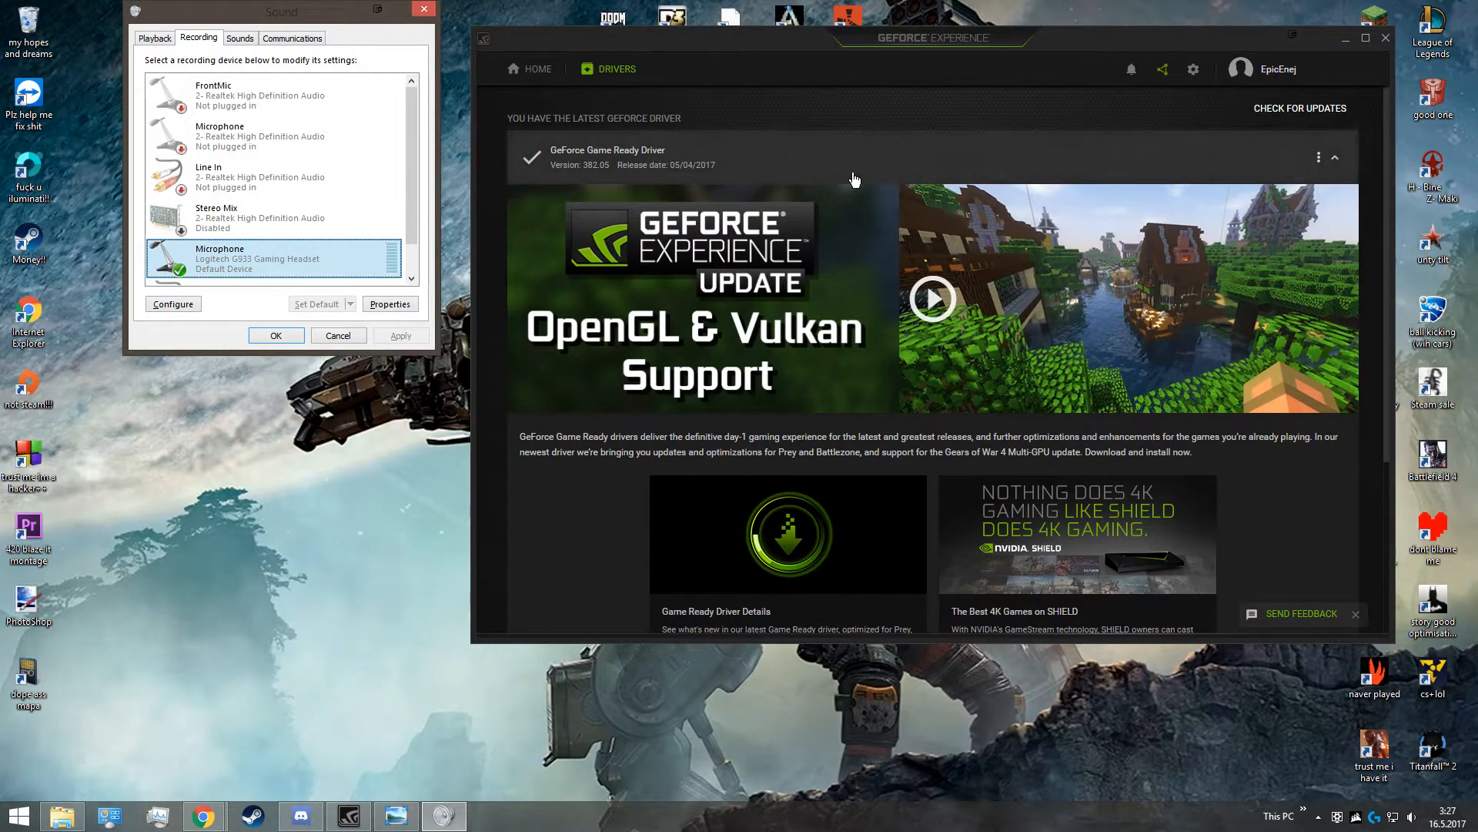
{"action": "mouse_move", "coordinate": [804, 177]}
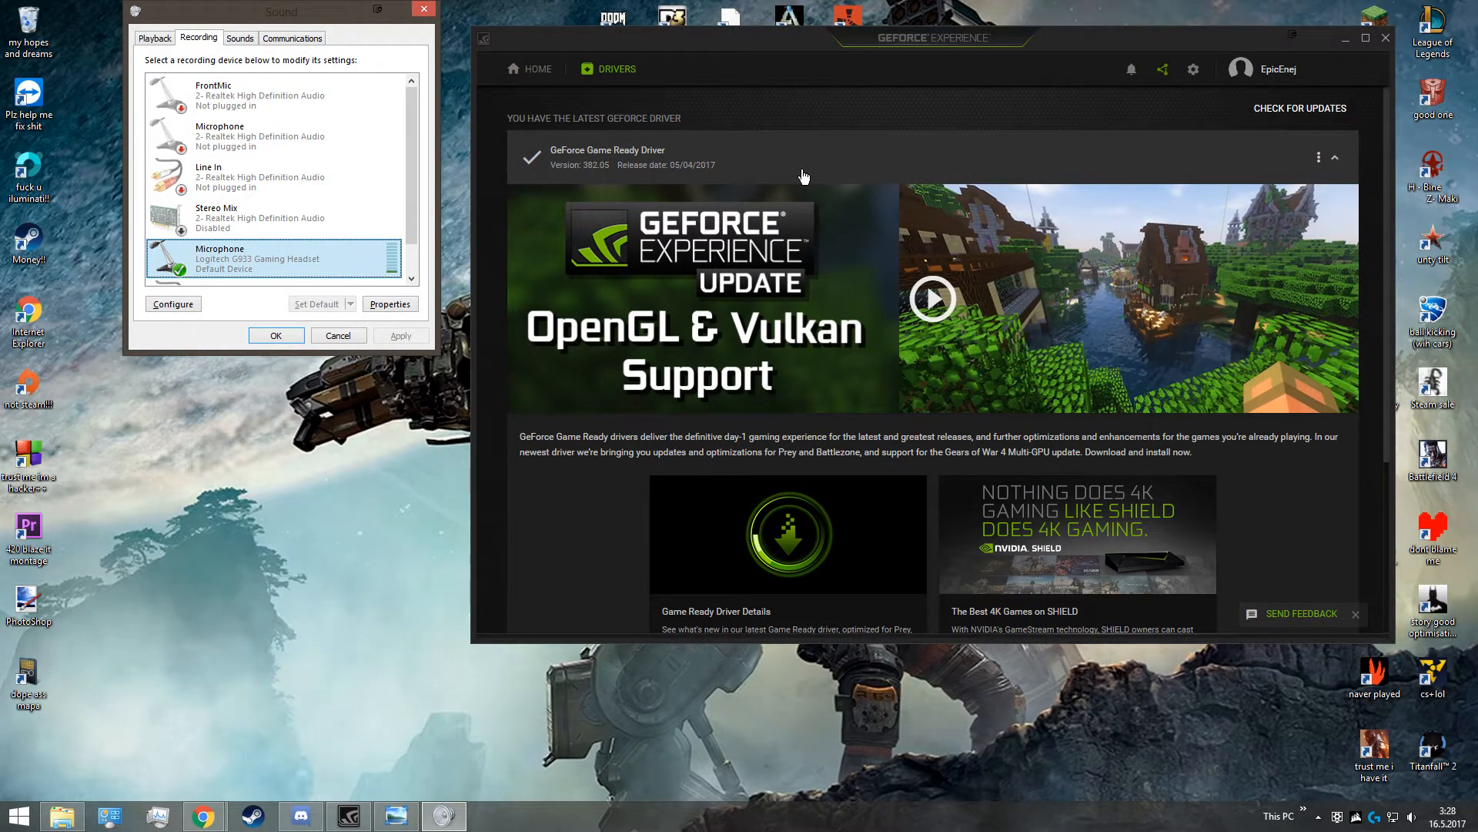